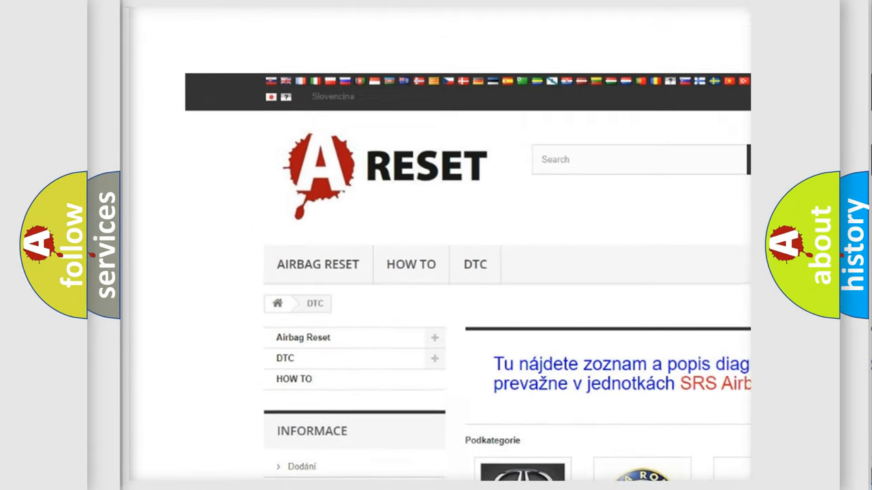
Open the Infiniti DTC tile from the brand grid and browse its B-code list.
scroll(down, 3)
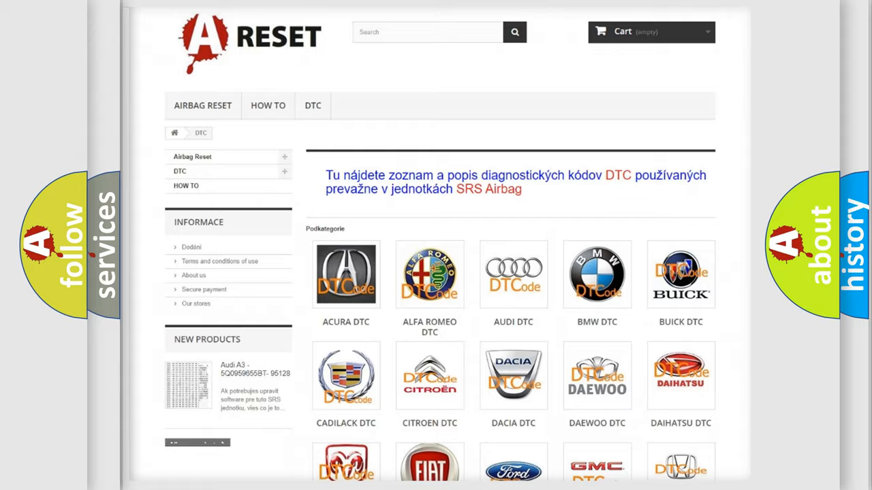
scroll(down, 3)
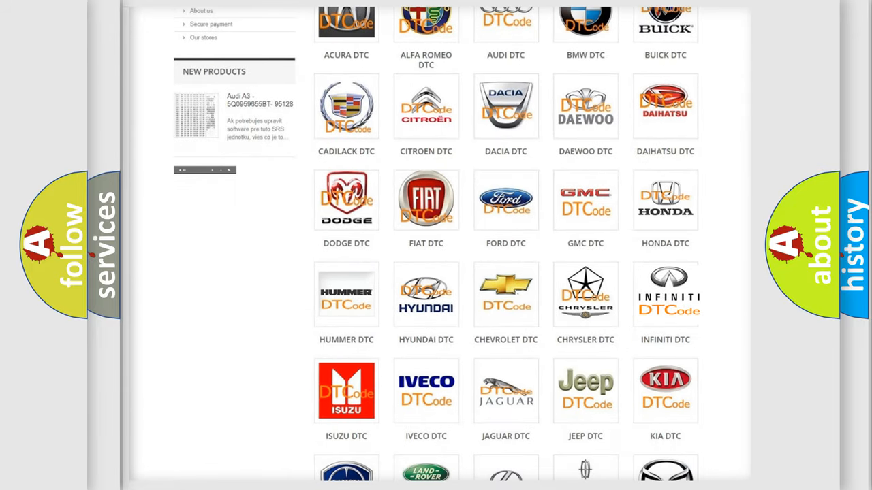
click(665, 294)
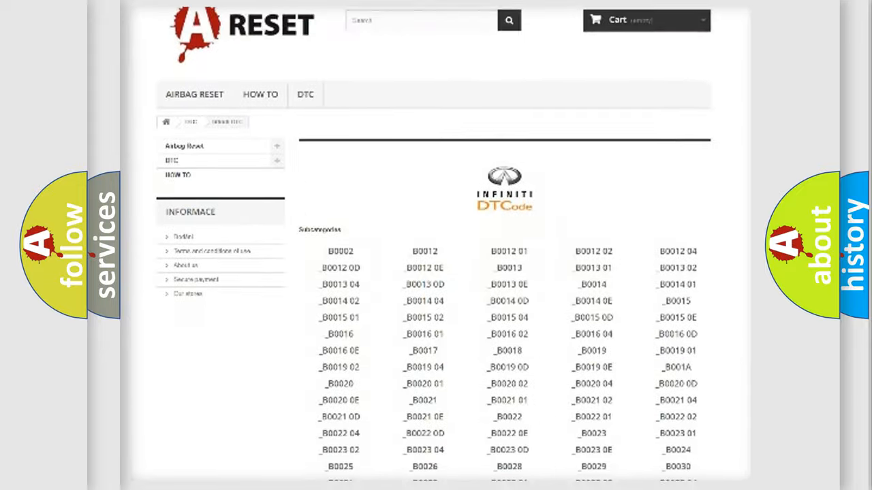
scroll(down, 3)
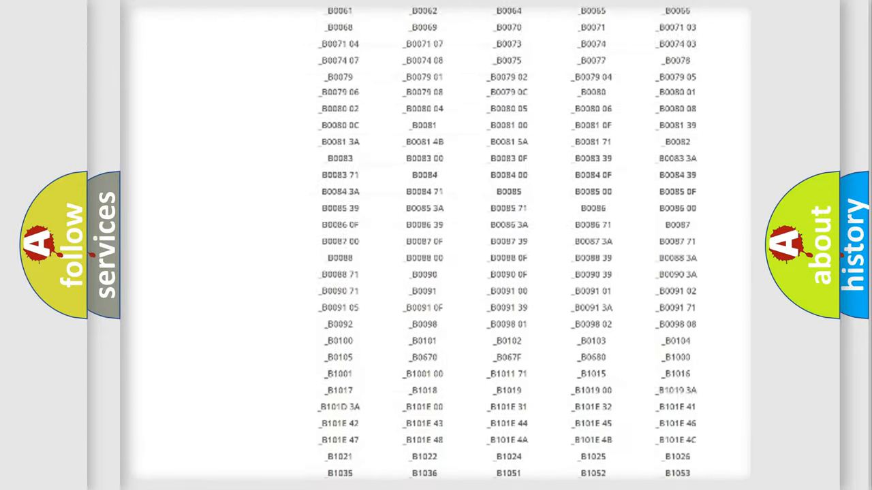